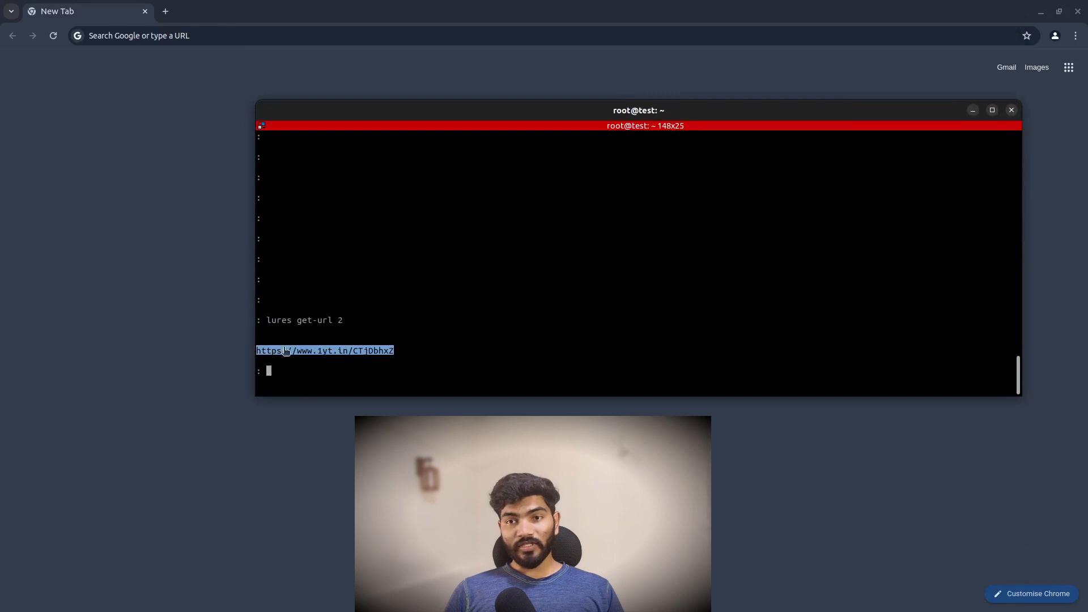
right_click(325, 350)
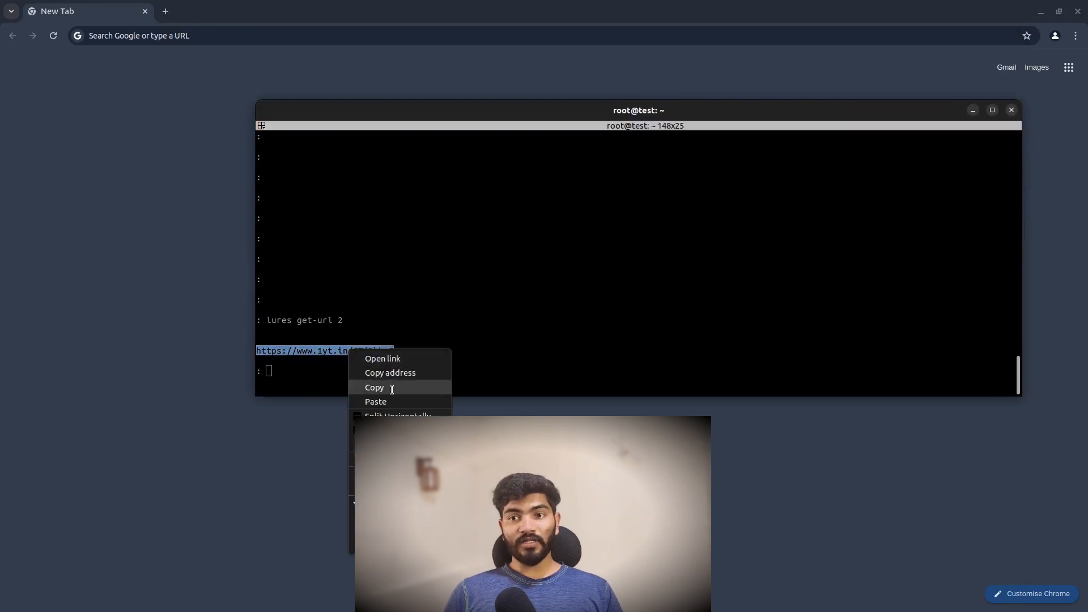
left_click(374, 387)
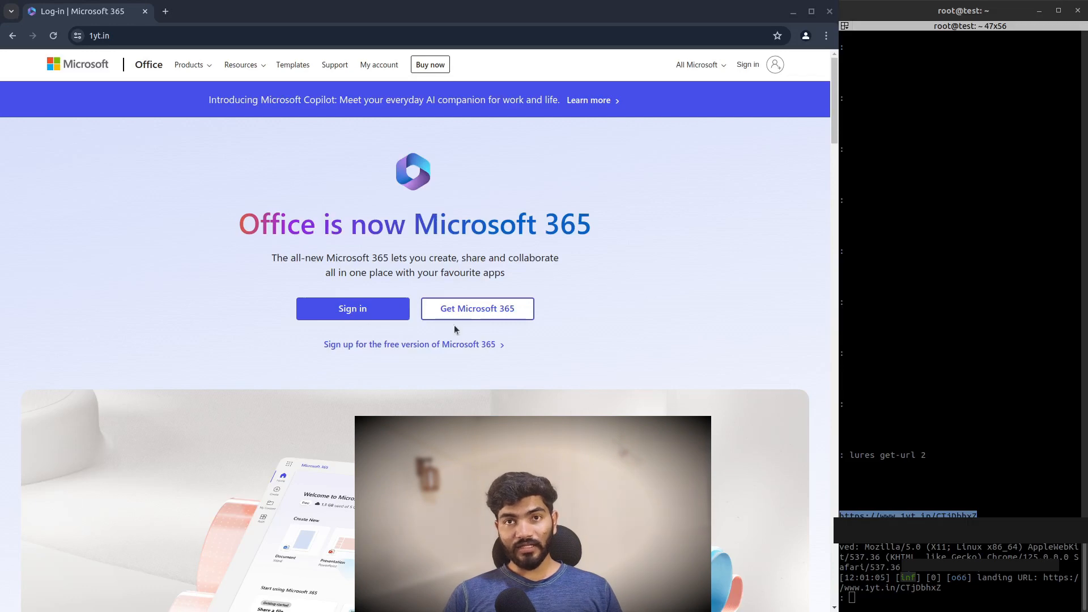
- Start Microsoft 365 sign-in on the lure page to reach the email prompt
left_click(352, 309)
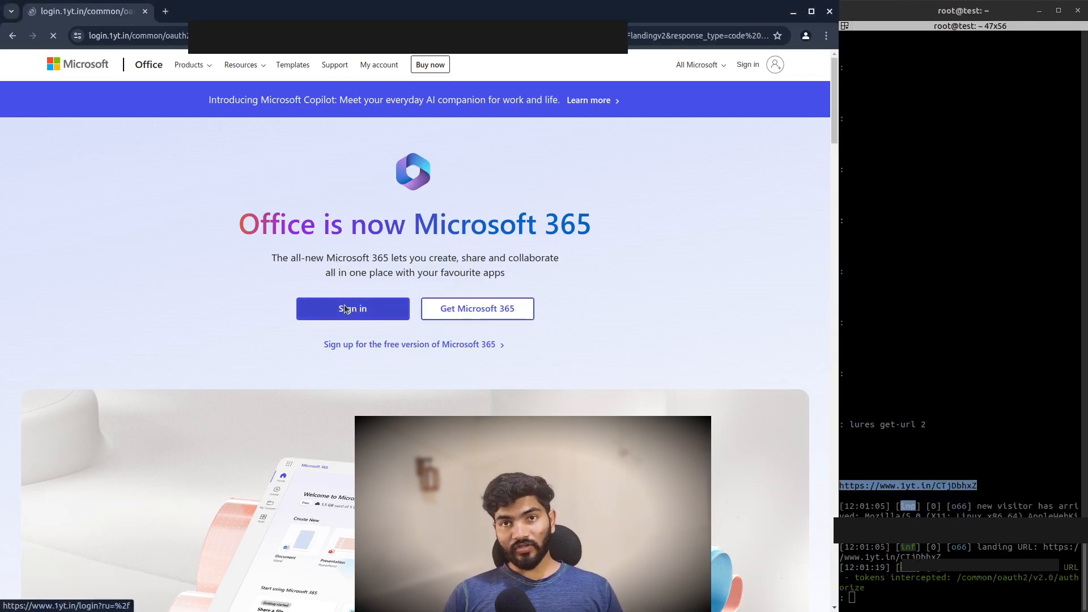
left_click(351, 308)
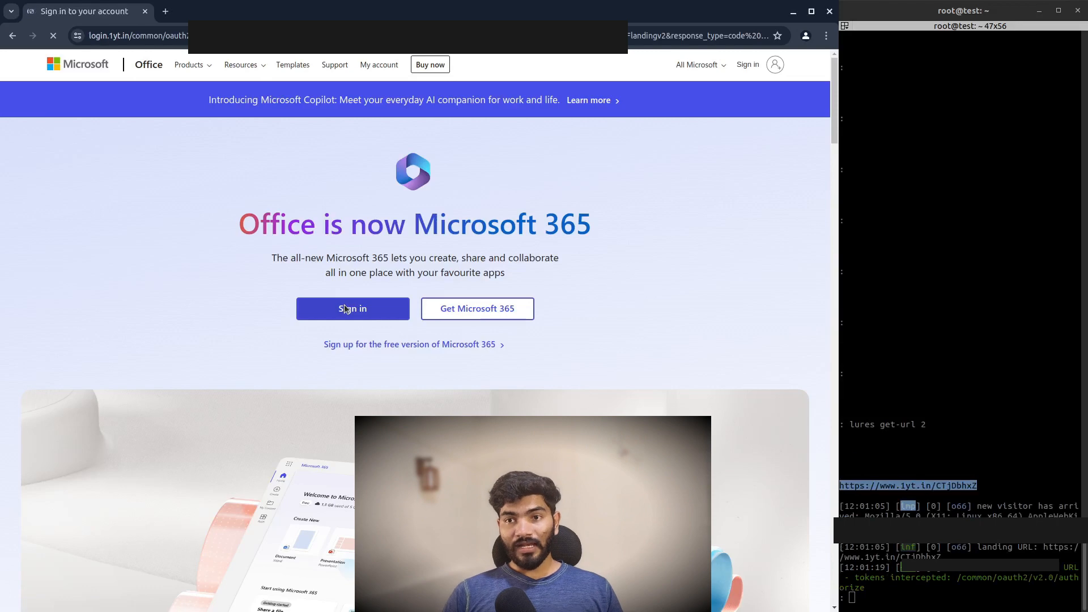
left_click(352, 309)
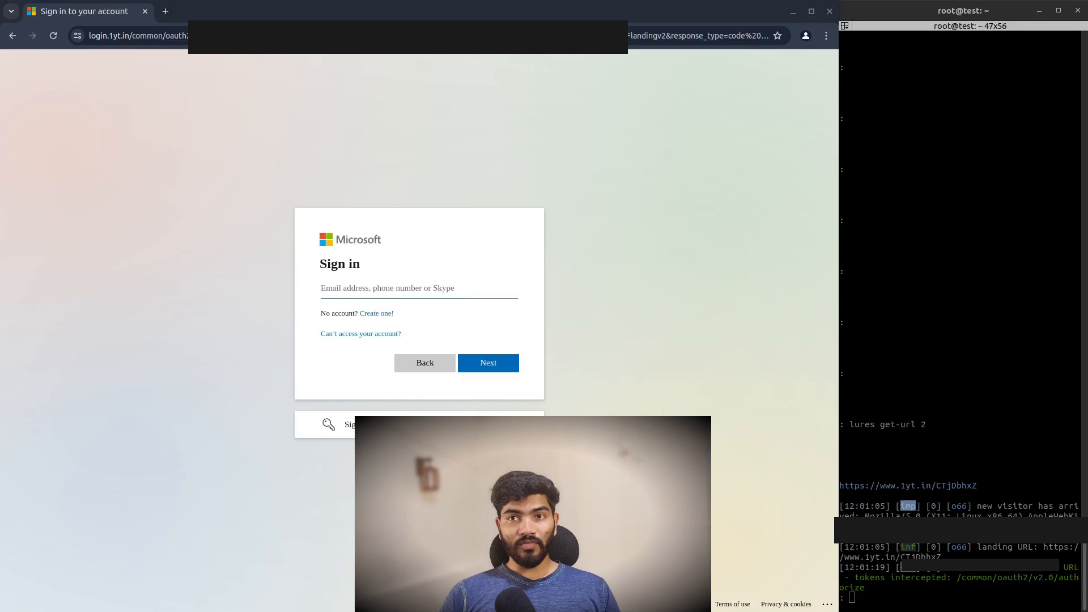
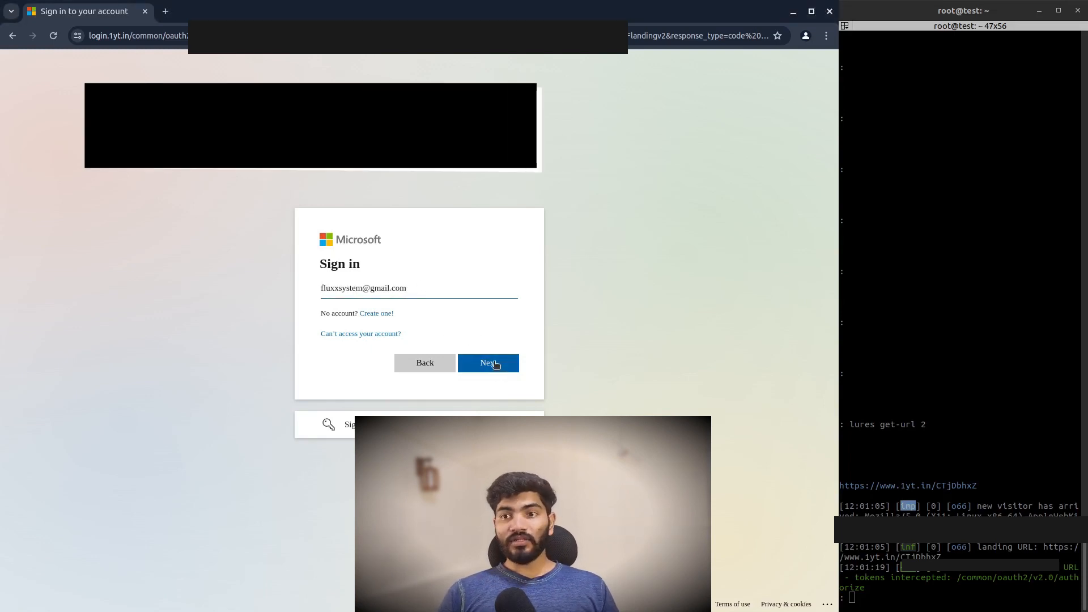
left_click(488, 363)
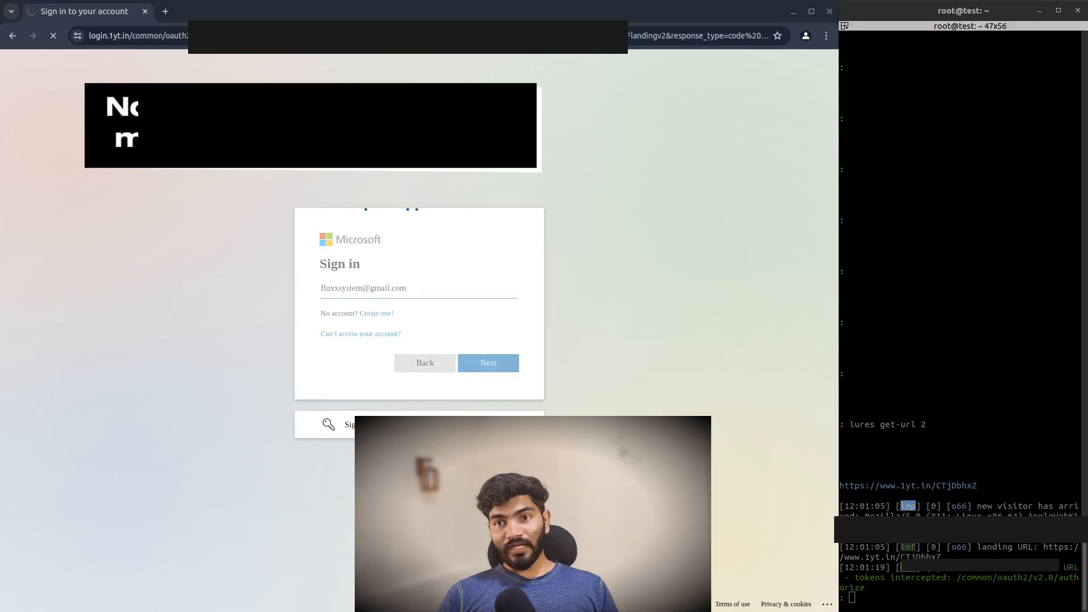
left_click(487, 362)
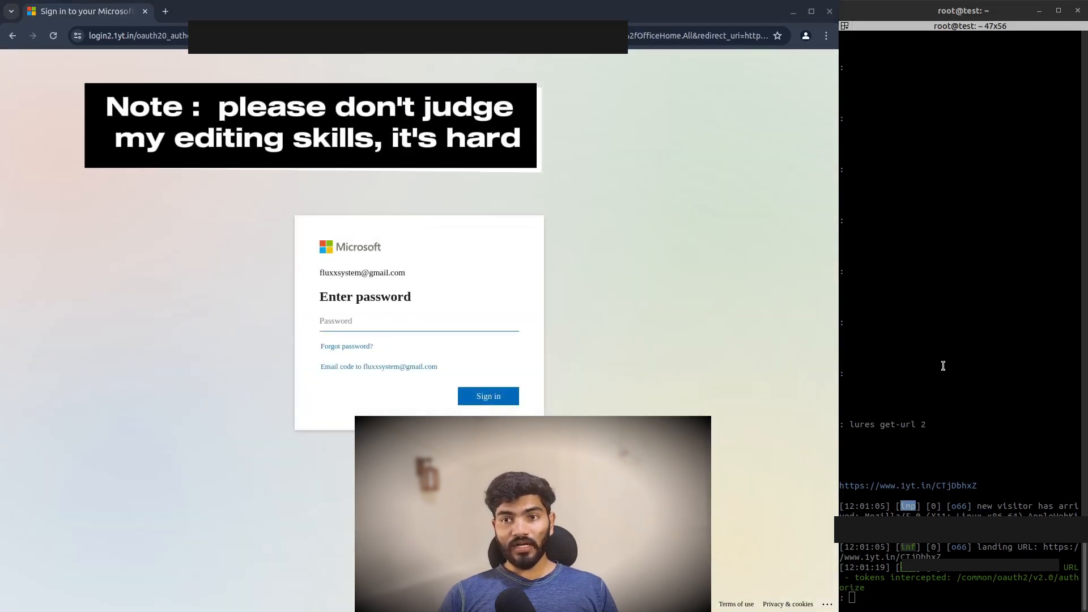
type("password")
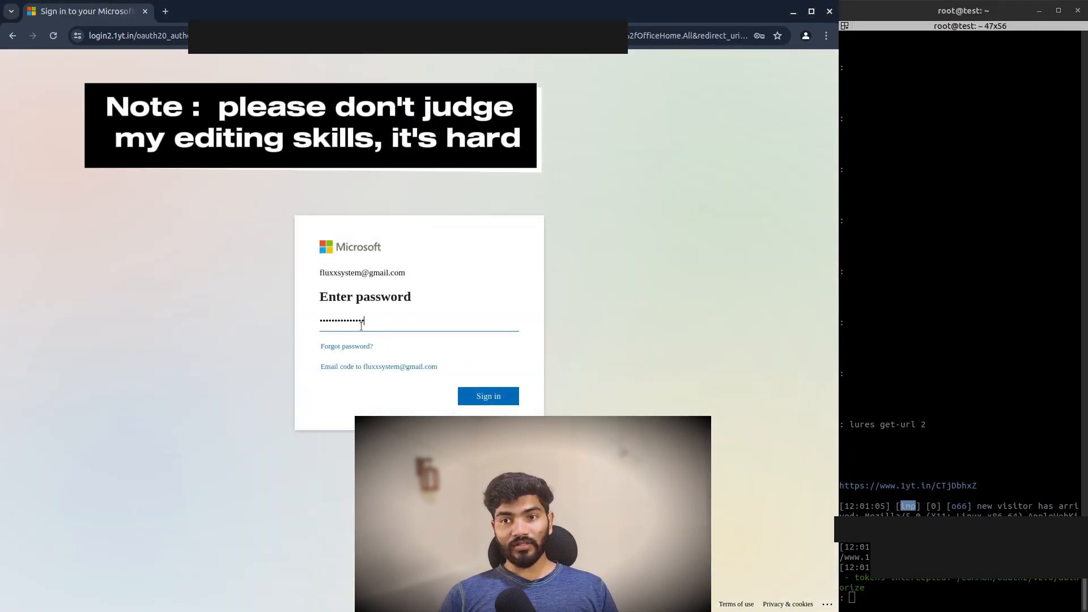
left_click(488, 396)
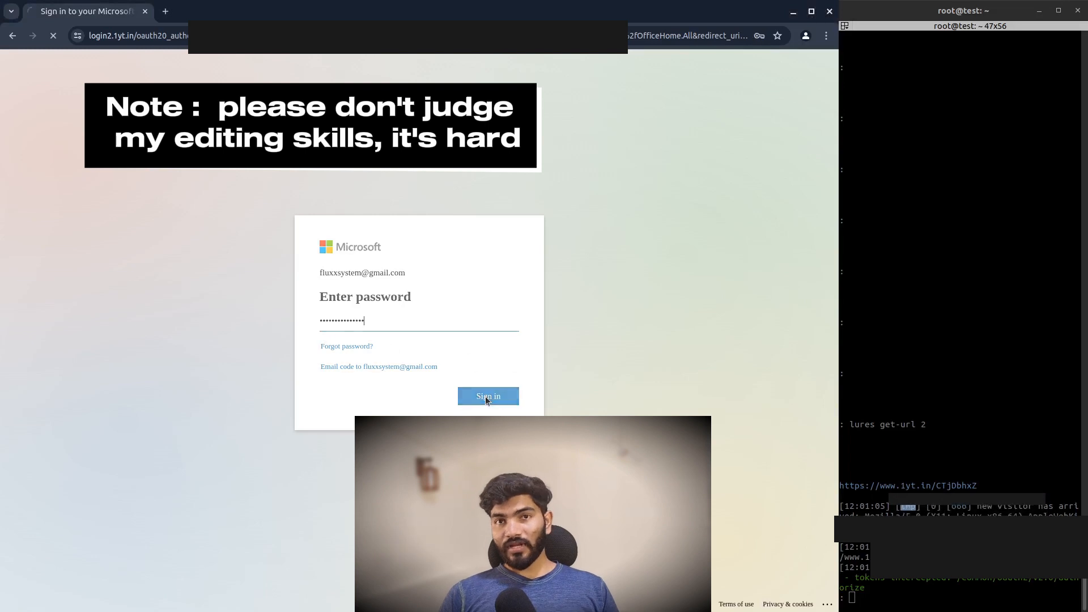
left_click(488, 396)
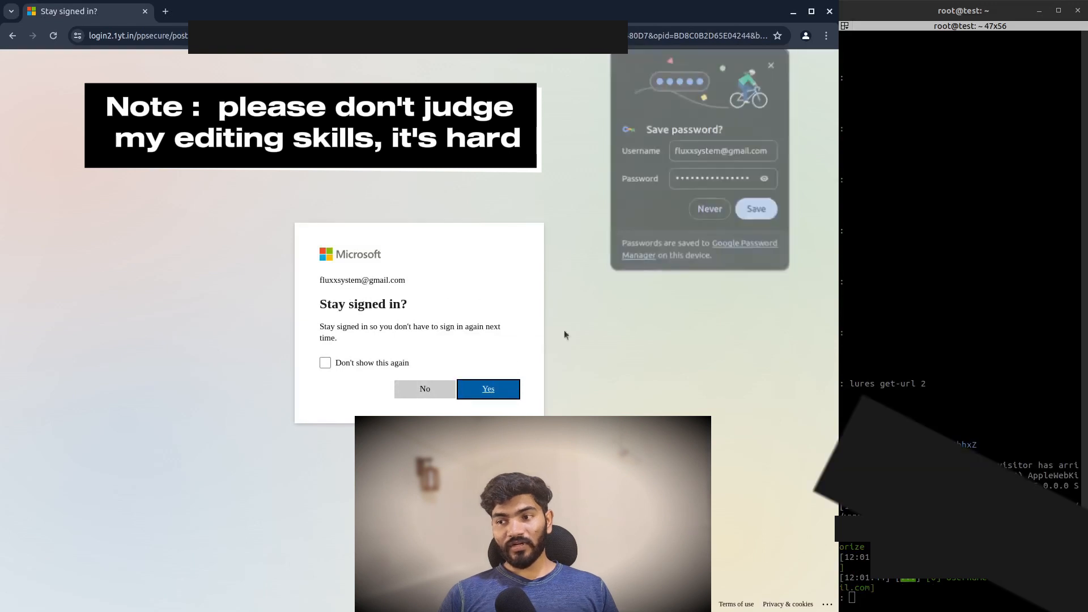
- Answer No to 'Stay signed in?' on the phishing page
left_click(487, 389)
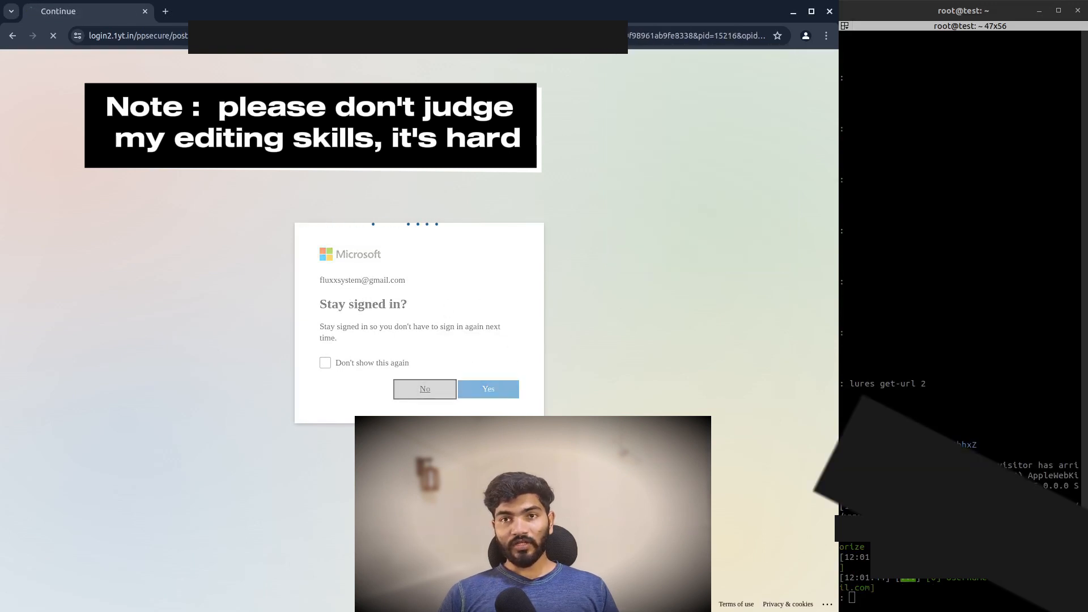
left_click(488, 389)
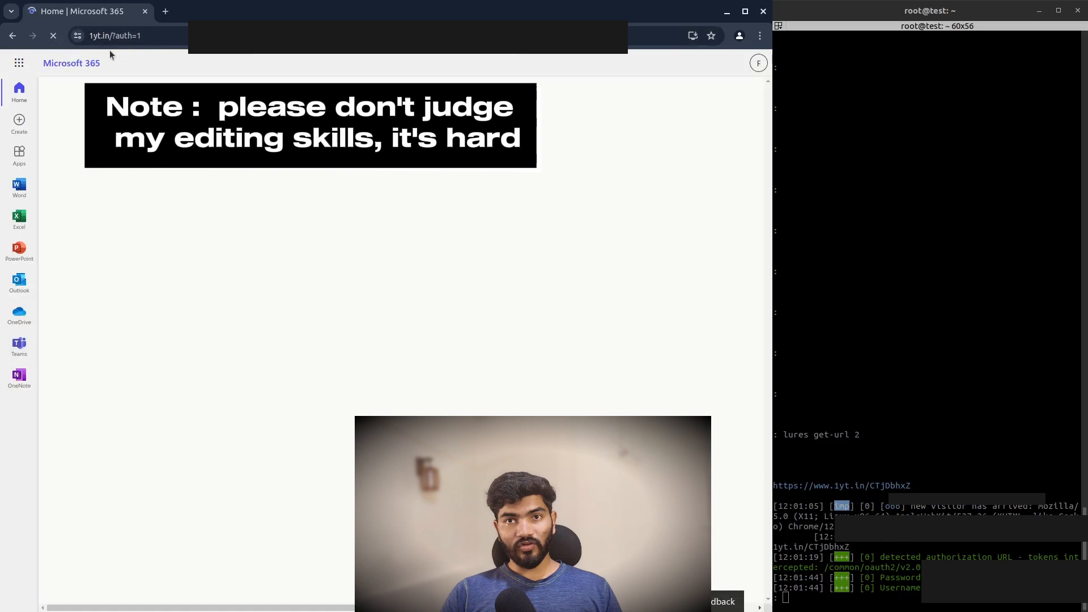
- Let the Office home load, then type 'ses' into the Evilginx terminal
left_click(757, 63)
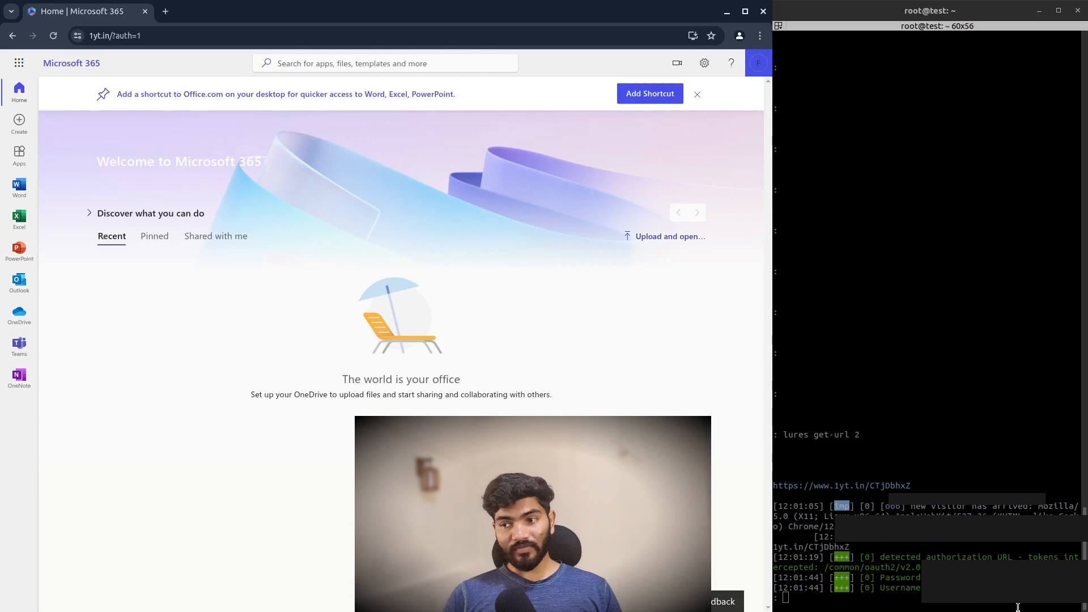
left_click(930, 26)
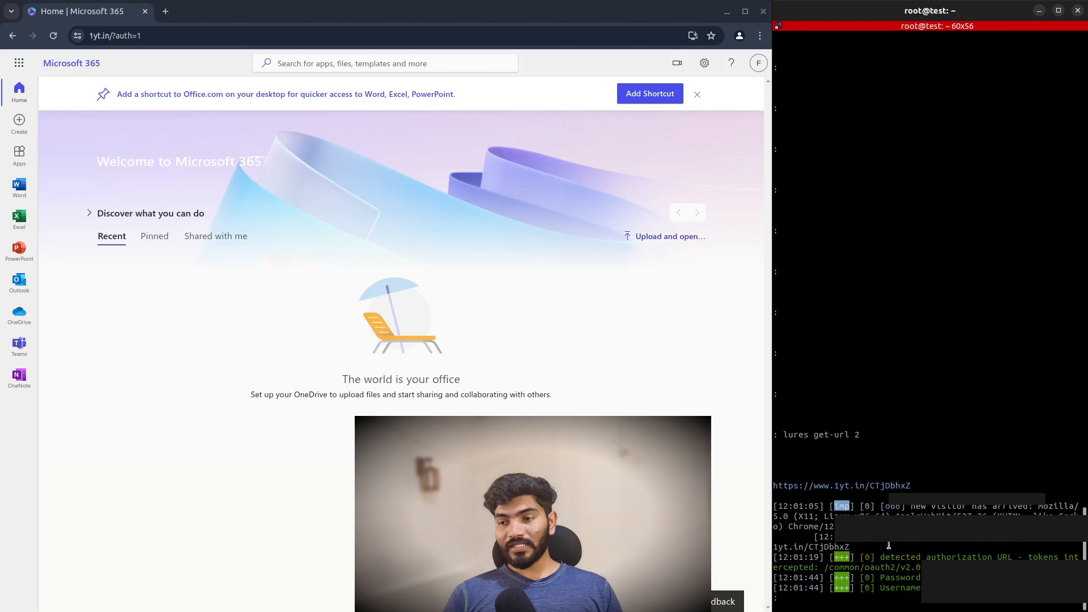
type("ses")
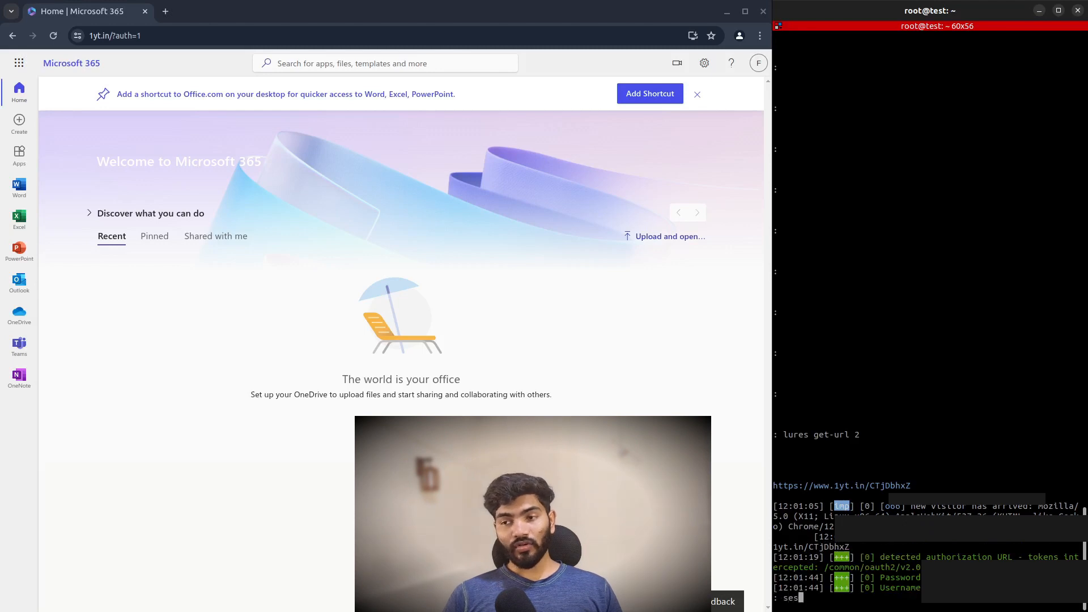